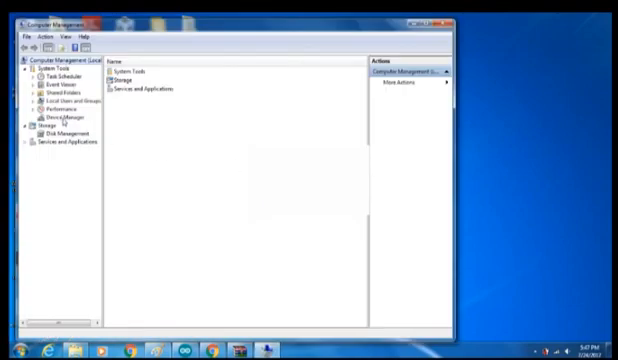
# Show Device Manager with Ports expanded and Arduino Uno (COM7) selected.
pyautogui.click(58, 117)
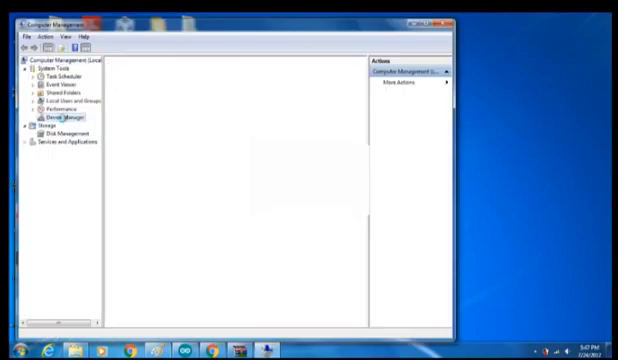
pyautogui.click(56, 116)
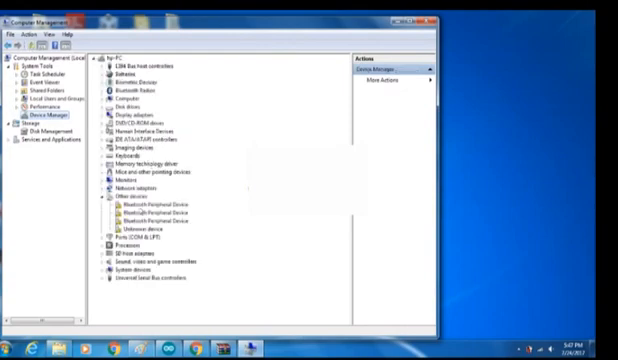
pyautogui.click(92, 238)
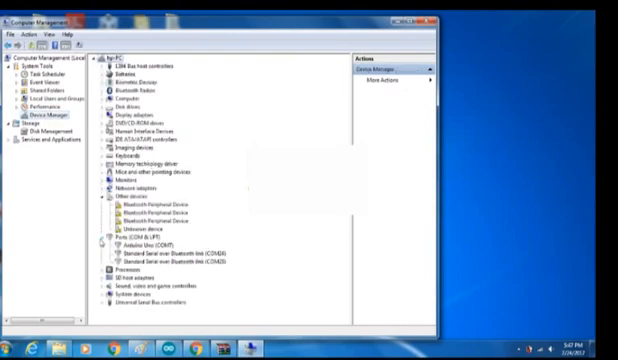
pyautogui.click(150, 243)
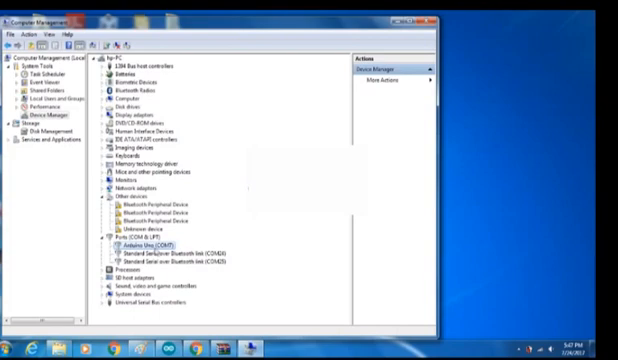
pyautogui.moveTo(170, 328)
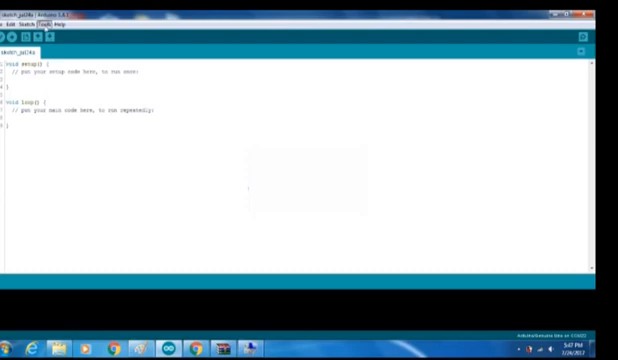
# Confirm via the Tools menu that the board is Arduino/Genuino Uno on COM7.
pyautogui.click(48, 17)
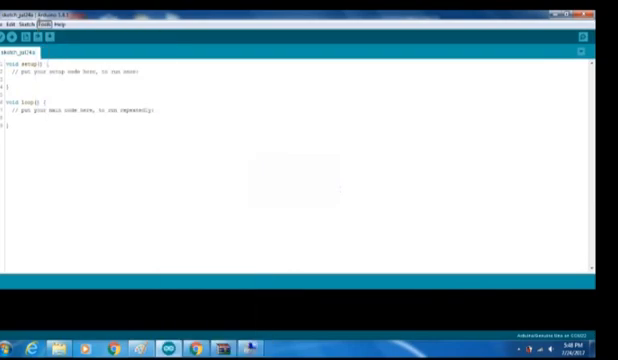
pyautogui.click(49, 17)
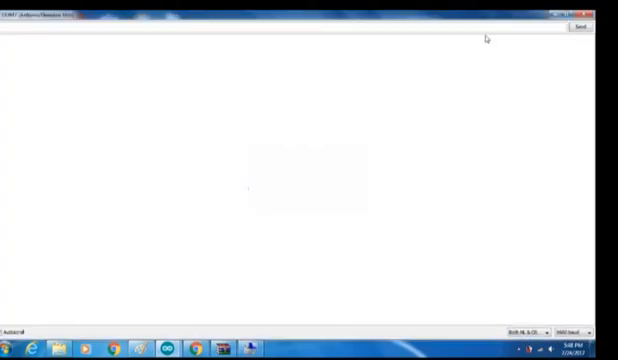
pyautogui.moveTo(404, 116)
pyautogui.write('at+cwlap')
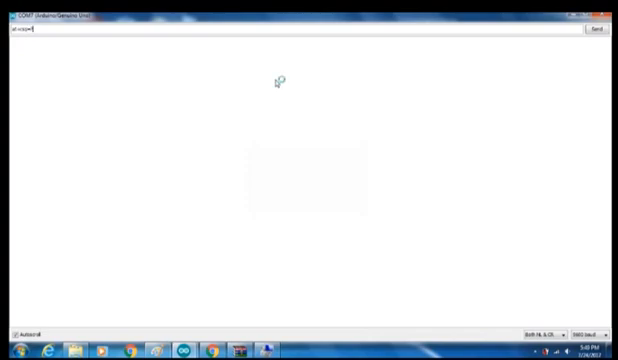
# Send AT+CSQ=? so the monitor shows +CSQ: (0-31,99),(0-7,99) and OK.
pyautogui.click(597, 30)
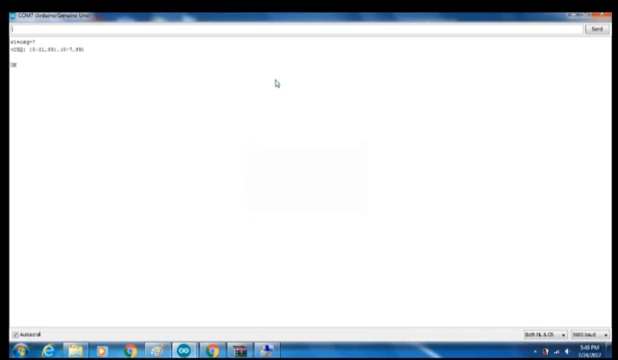
pyautogui.moveTo(128, 131)
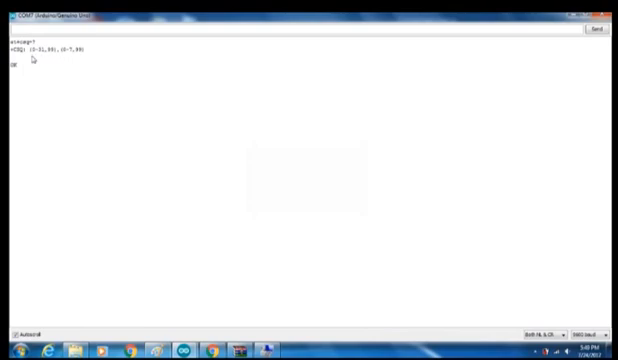
pyautogui.moveTo(72, 59)
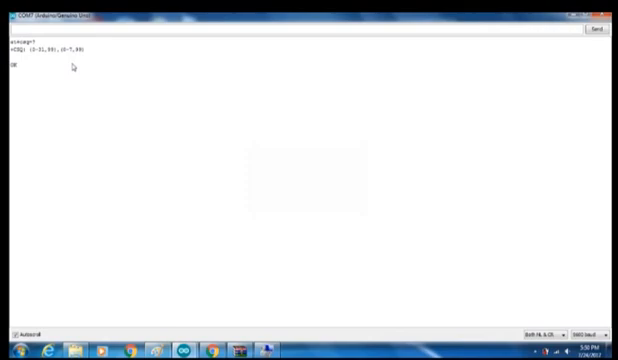
pyautogui.moveTo(457, 52)
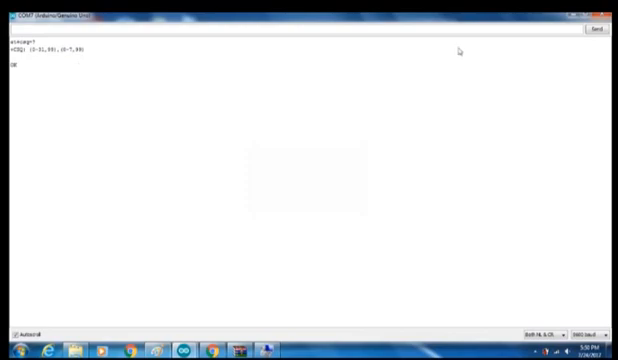